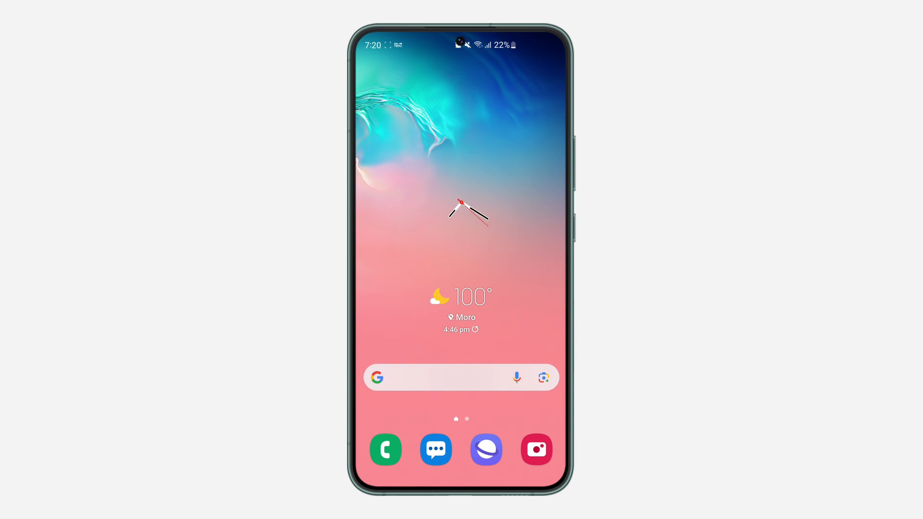
# Step: Launch Samsung Internet from the home screen dock to its Quick access start page
pyautogui.click(486, 450)
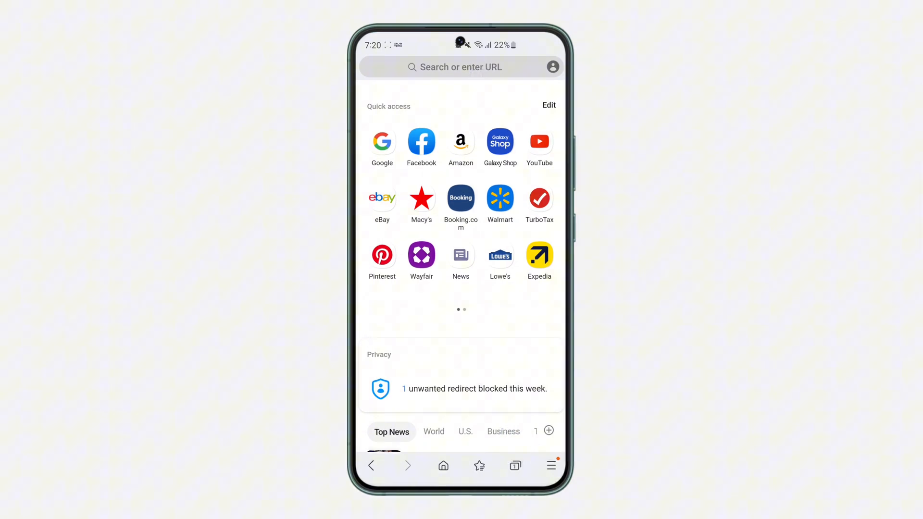
# Step: Reach the Internet settings page through the bottom-toolbar main menu
pyautogui.click(551, 466)
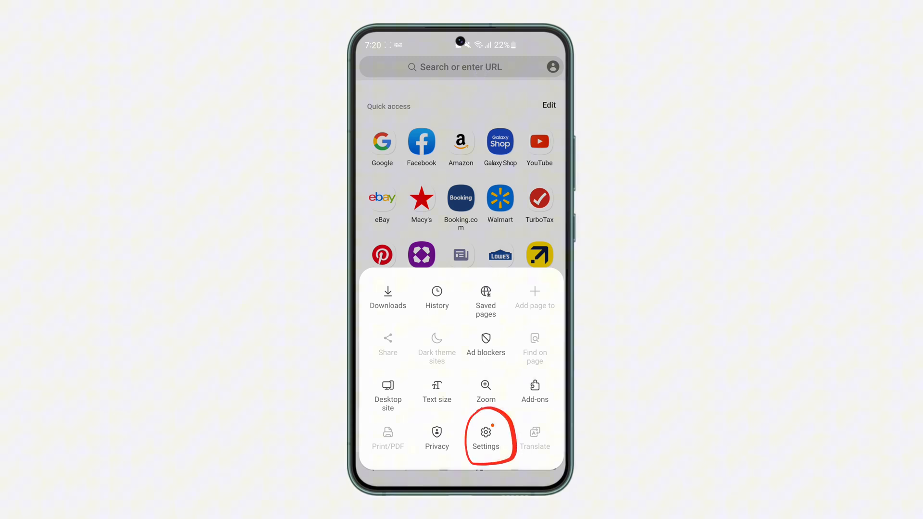
pyautogui.click(486, 435)
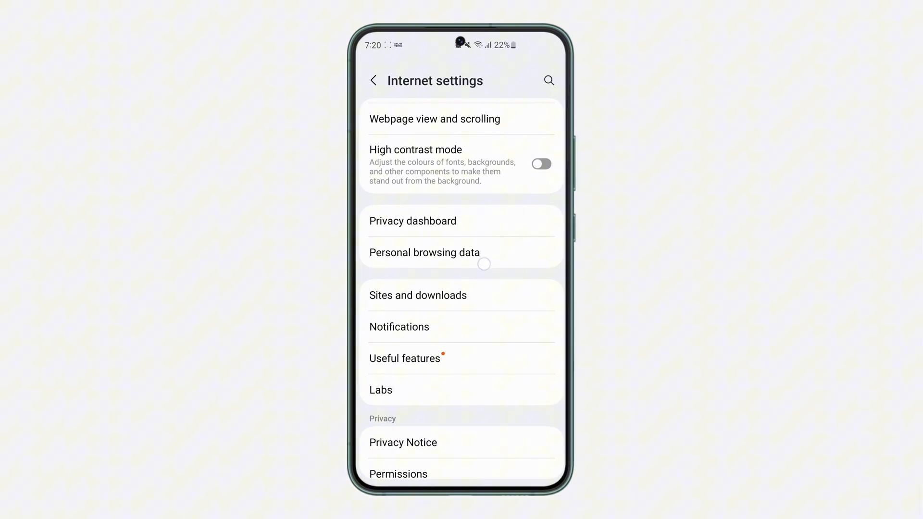
# Step: Reach the saved usernames and passwords list via Personal browsing data and Autofill forms
pyautogui.click(424, 253)
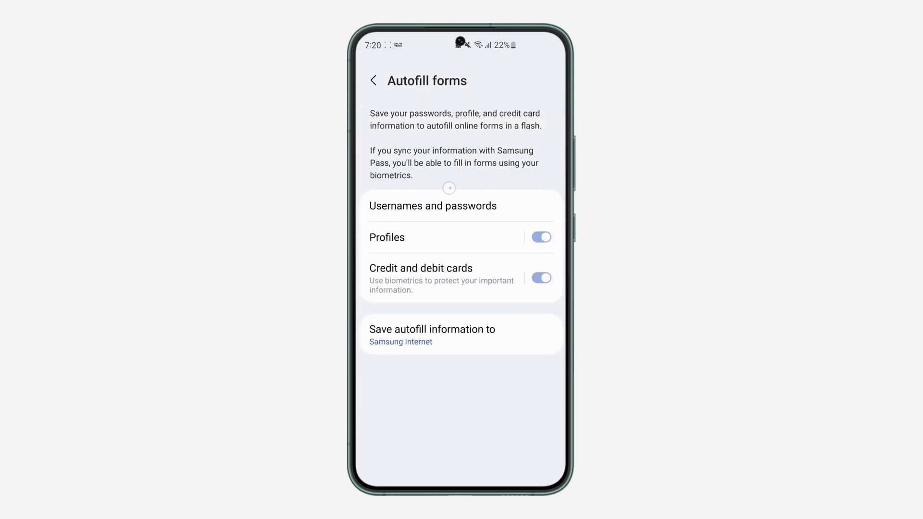
pyautogui.click(433, 206)
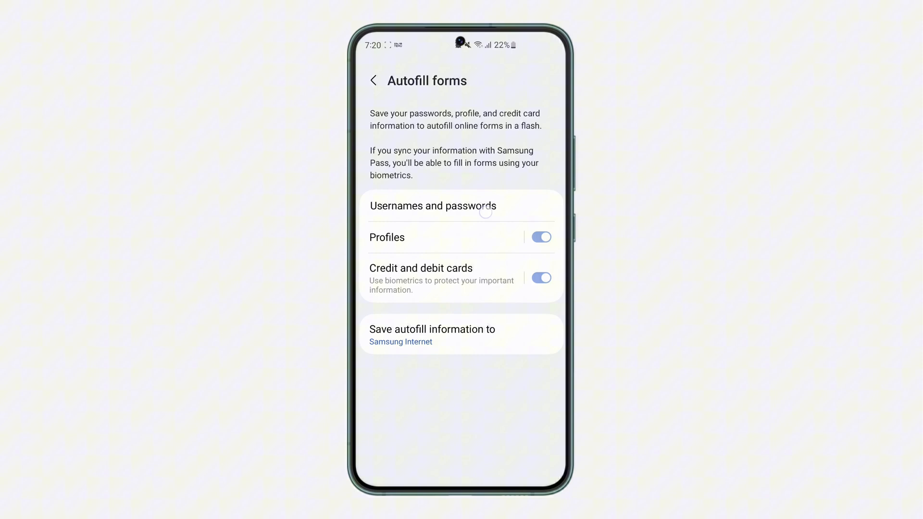
pyautogui.click(434, 206)
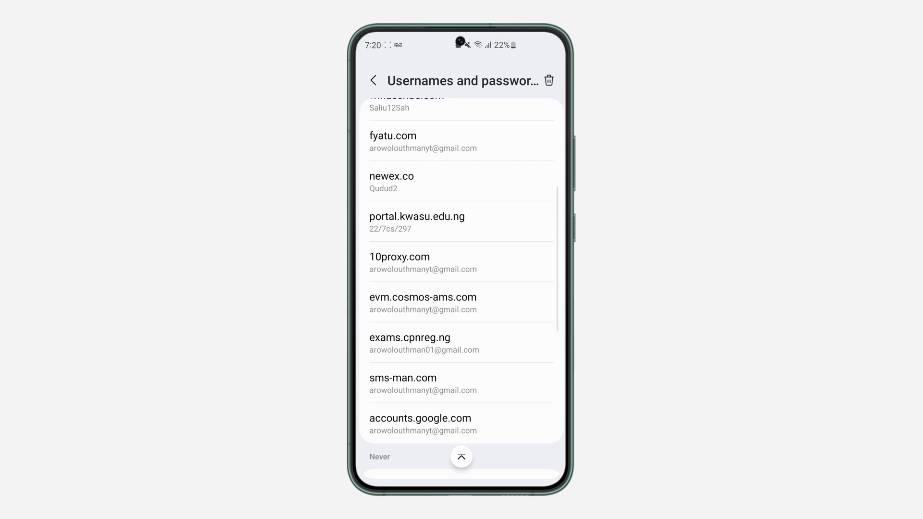
# Step: View the saved login for portal.kwasu.edu.ng, then cancel back to the passwords list
pyautogui.scroll(-3)
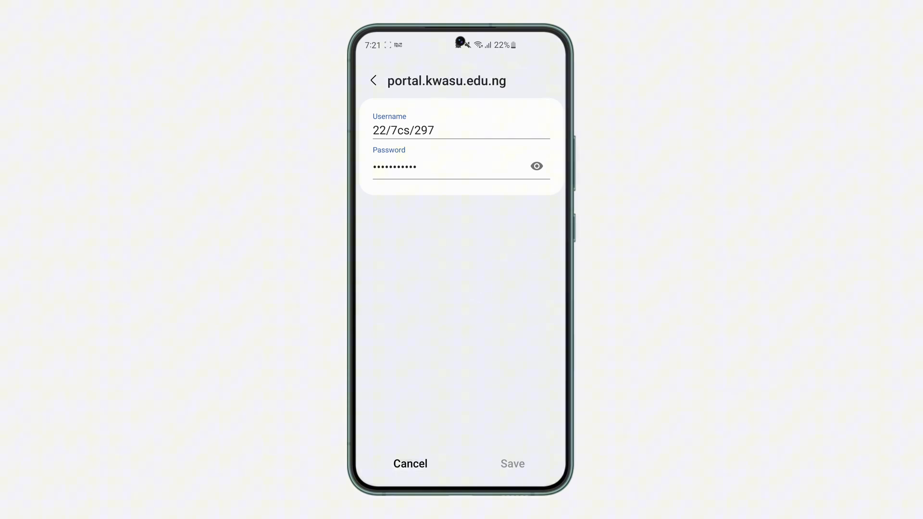
pyautogui.click(373, 81)
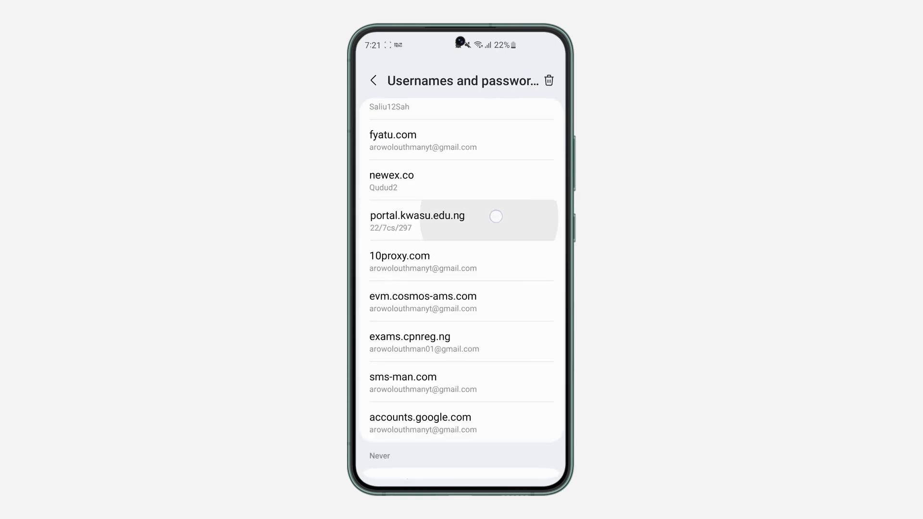